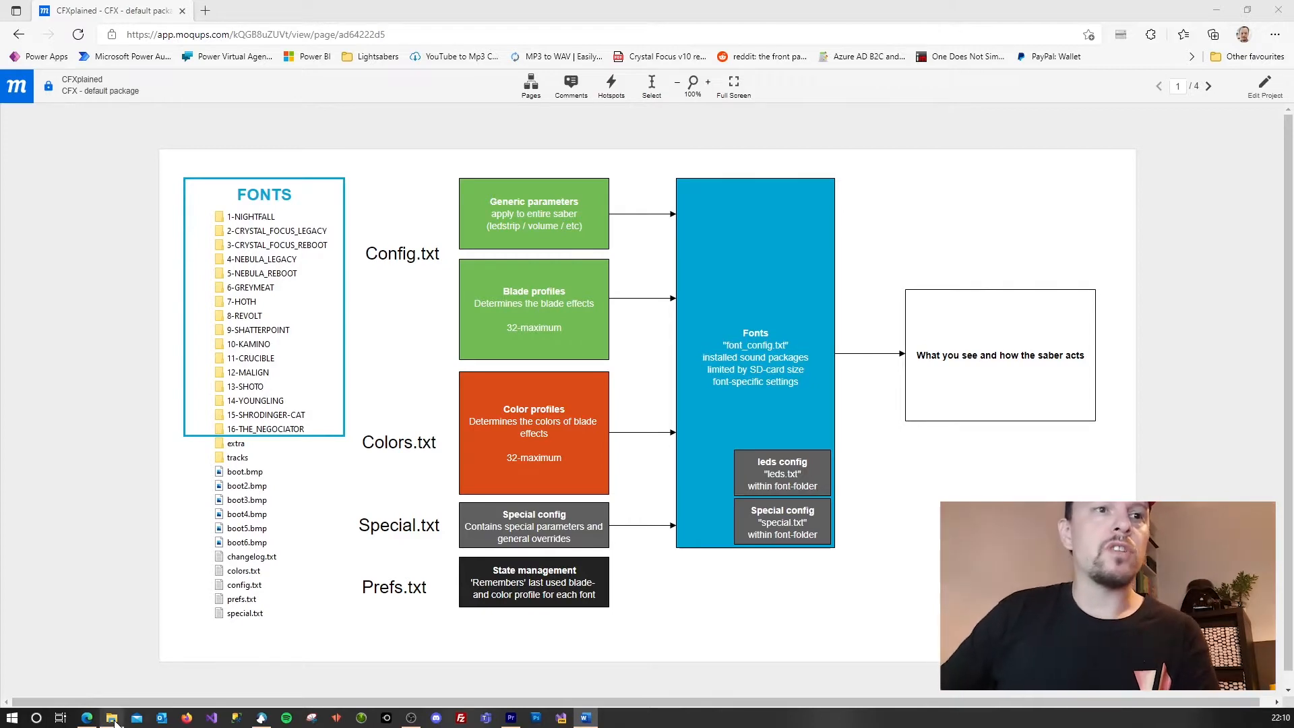
Bring up the PLECTERLABS (D:) SD-card listing with its font folders and config files
click(112, 716)
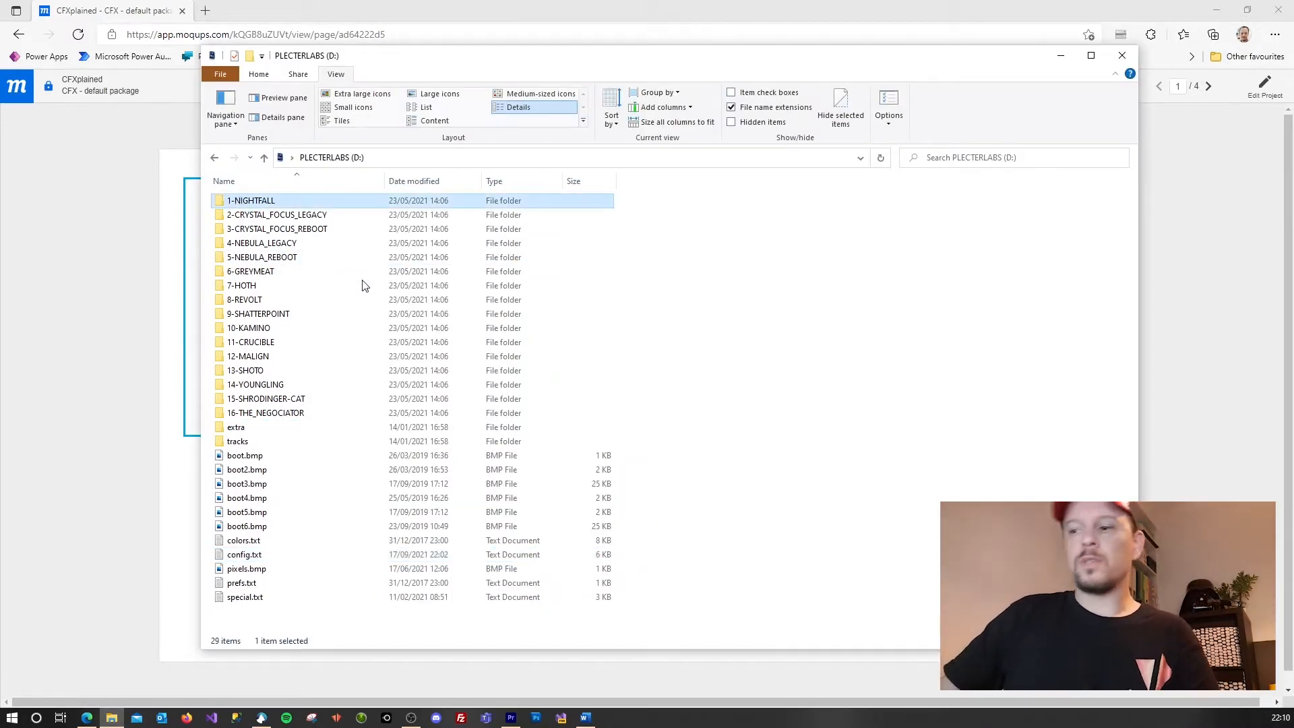
click(266, 413)
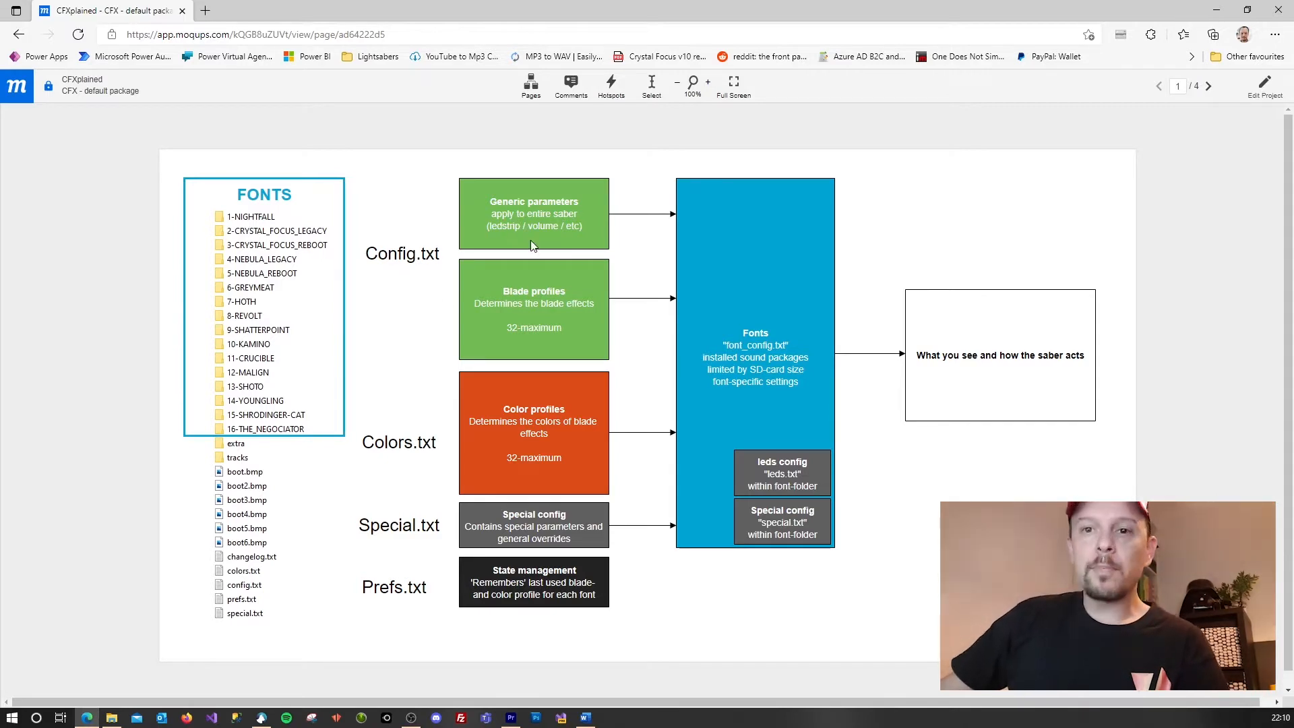
mouse_move(575, 229)
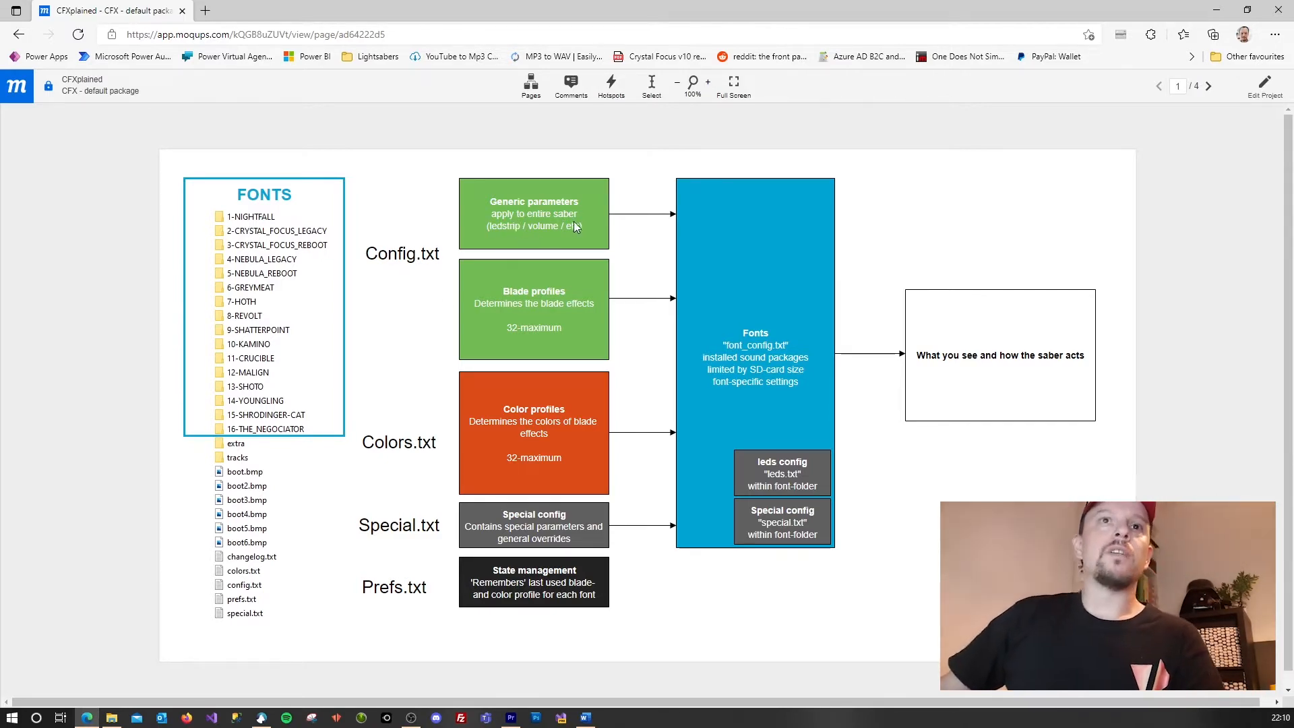
mouse_move(506, 308)
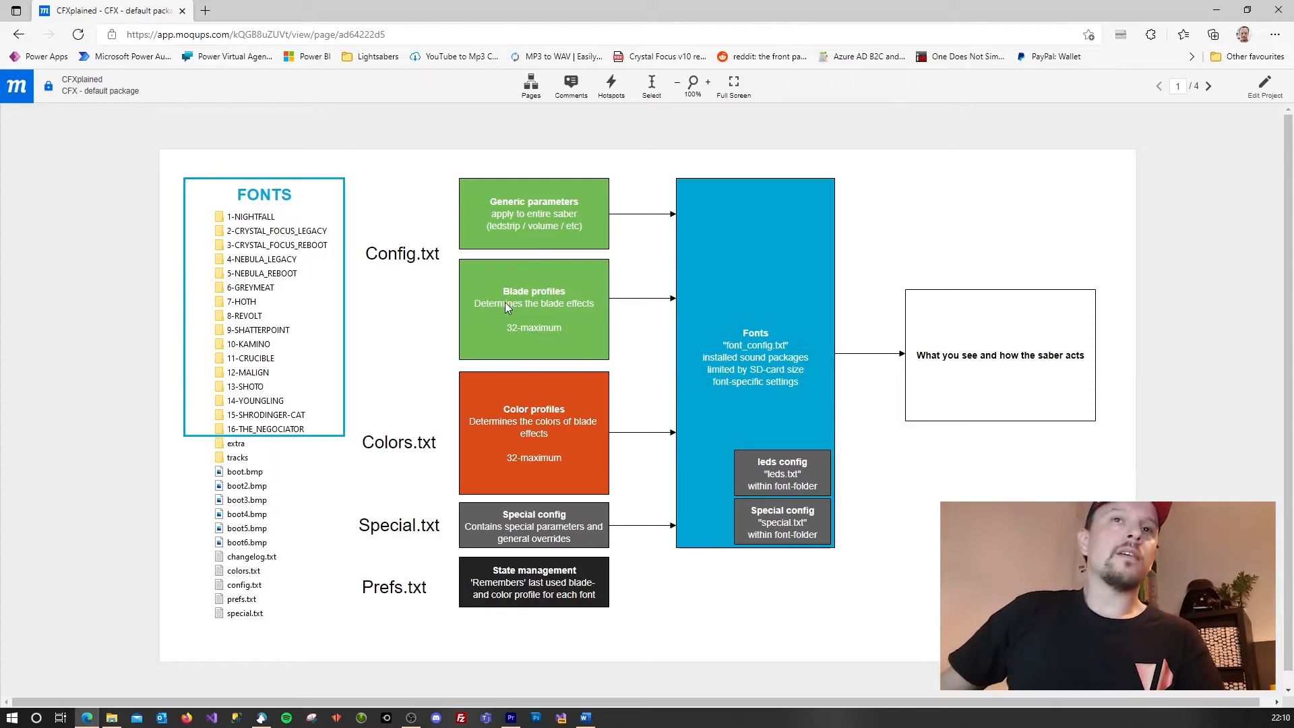
mouse_move(316, 502)
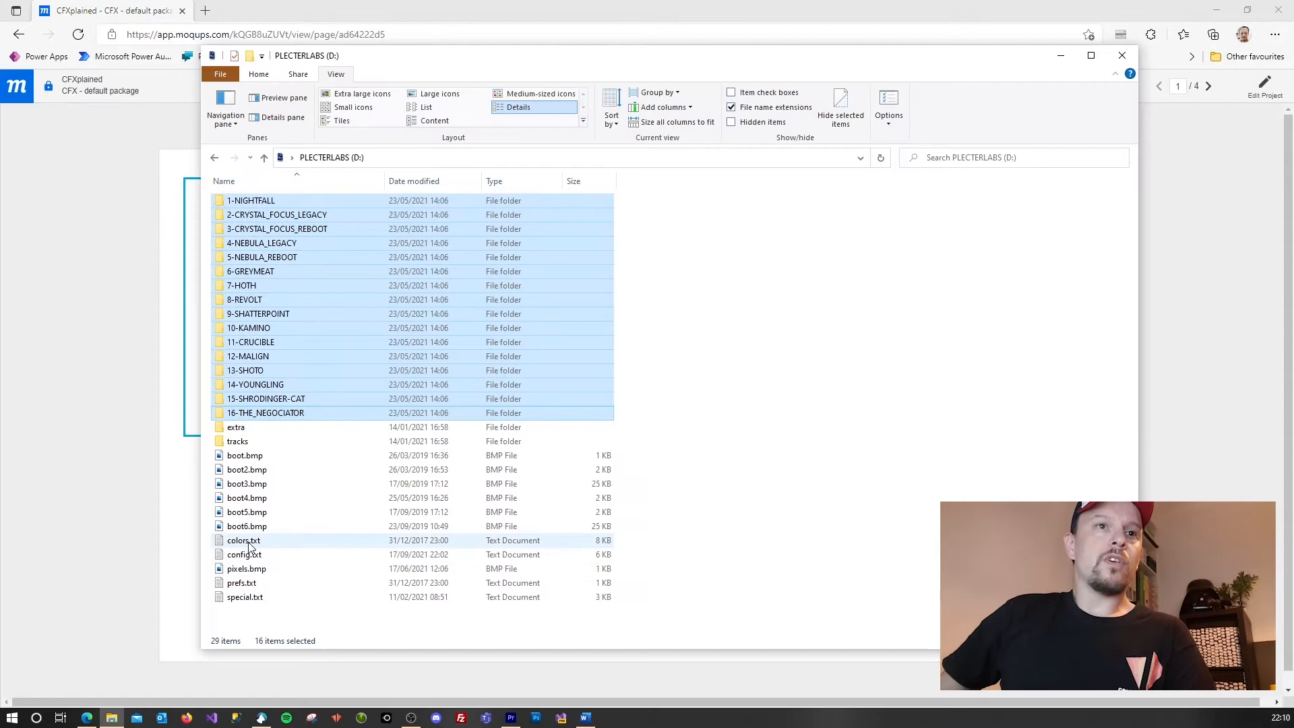
Open config.txt from the drive to show its CF-X configuration parameters
double_click(244, 553)
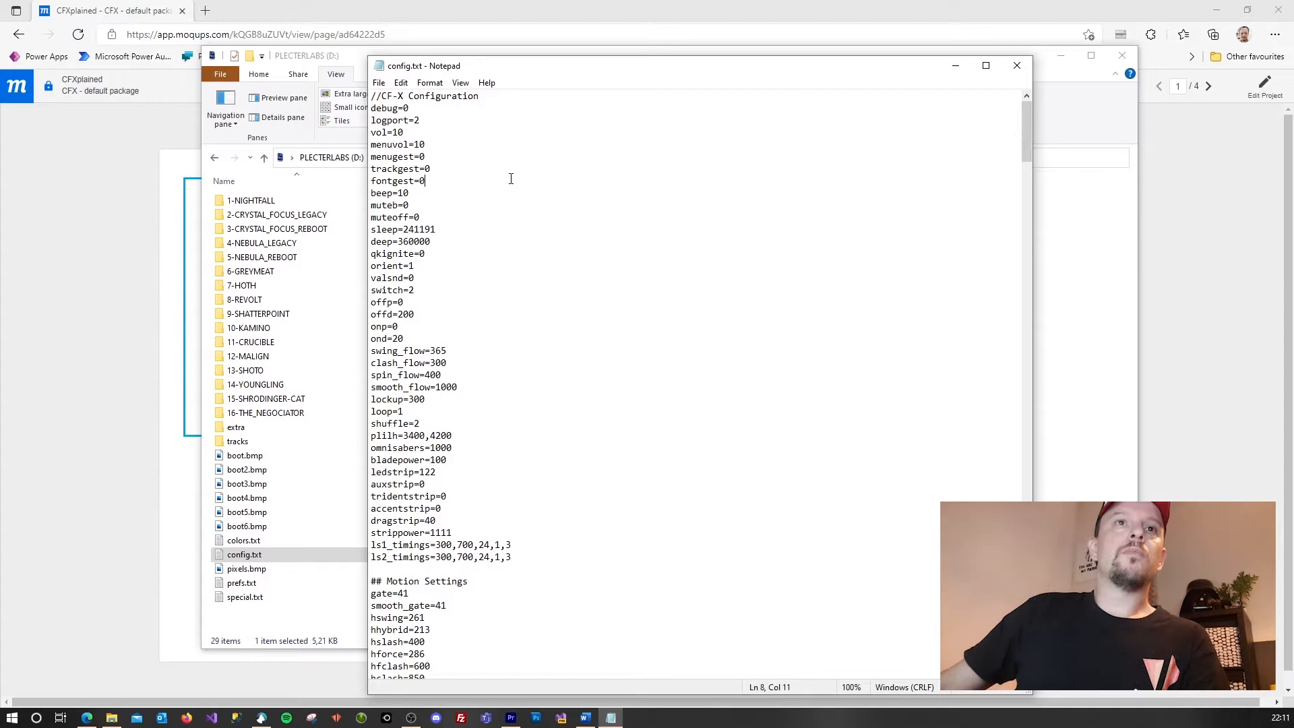
Return to the drive listing and open colors.txt showing the numbered color profiles
scroll(down, 3)
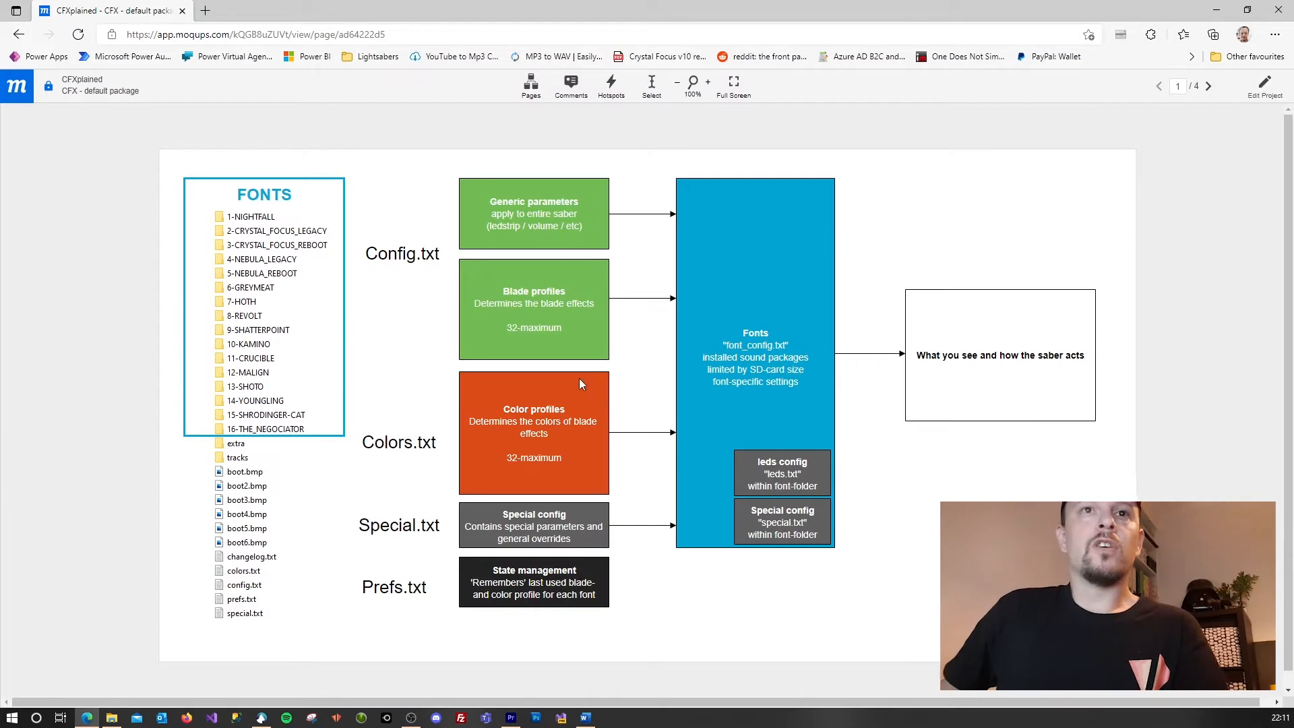
mouse_move(423, 457)
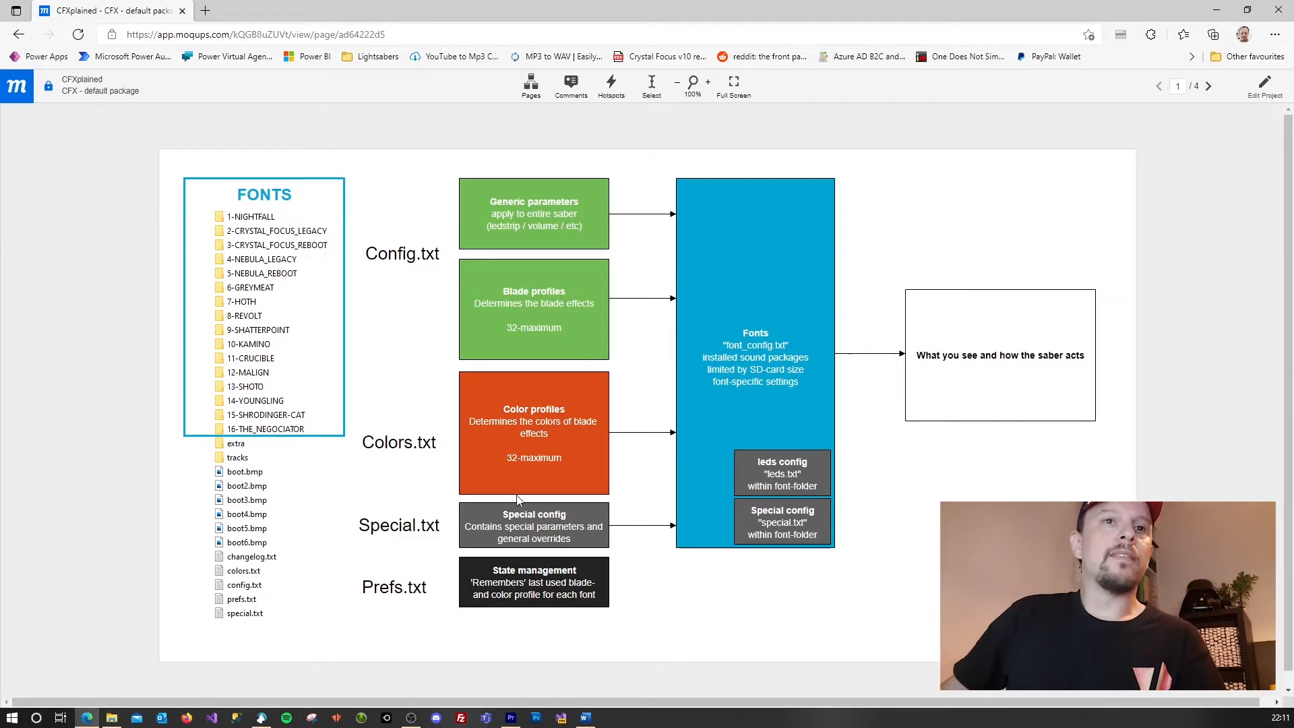
click(112, 716)
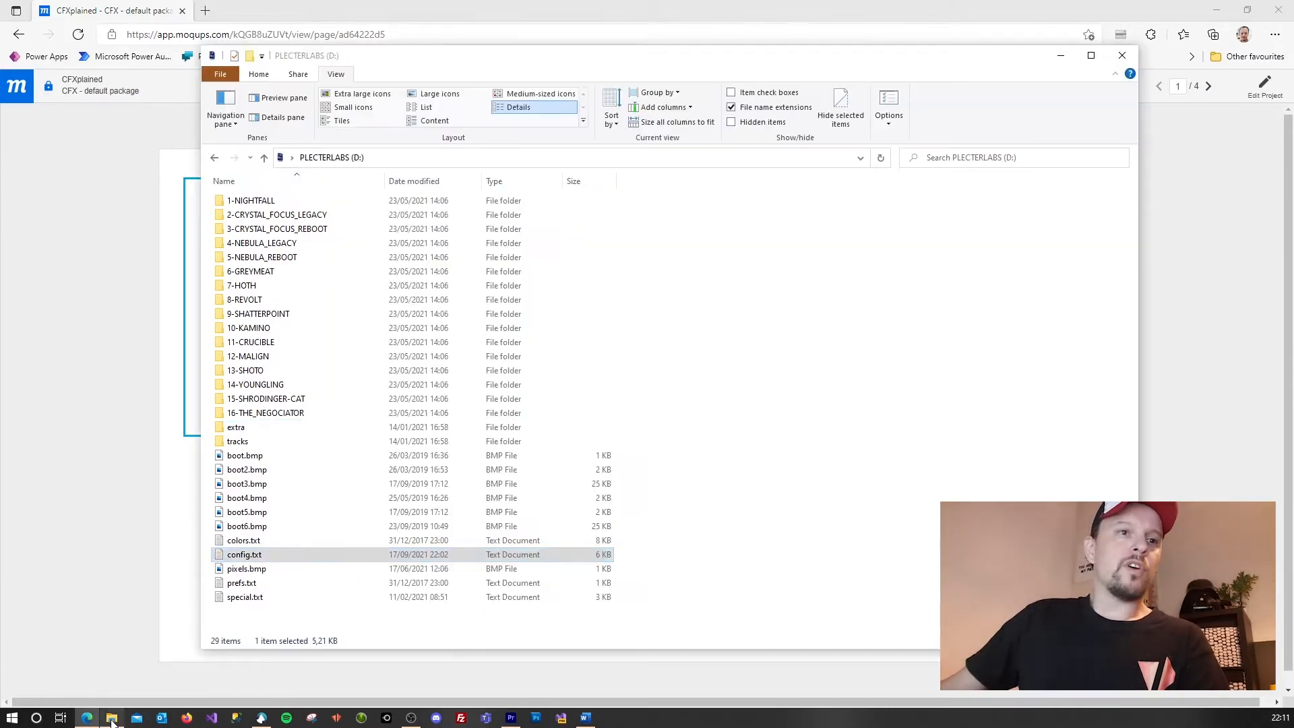
double_click(243, 539)
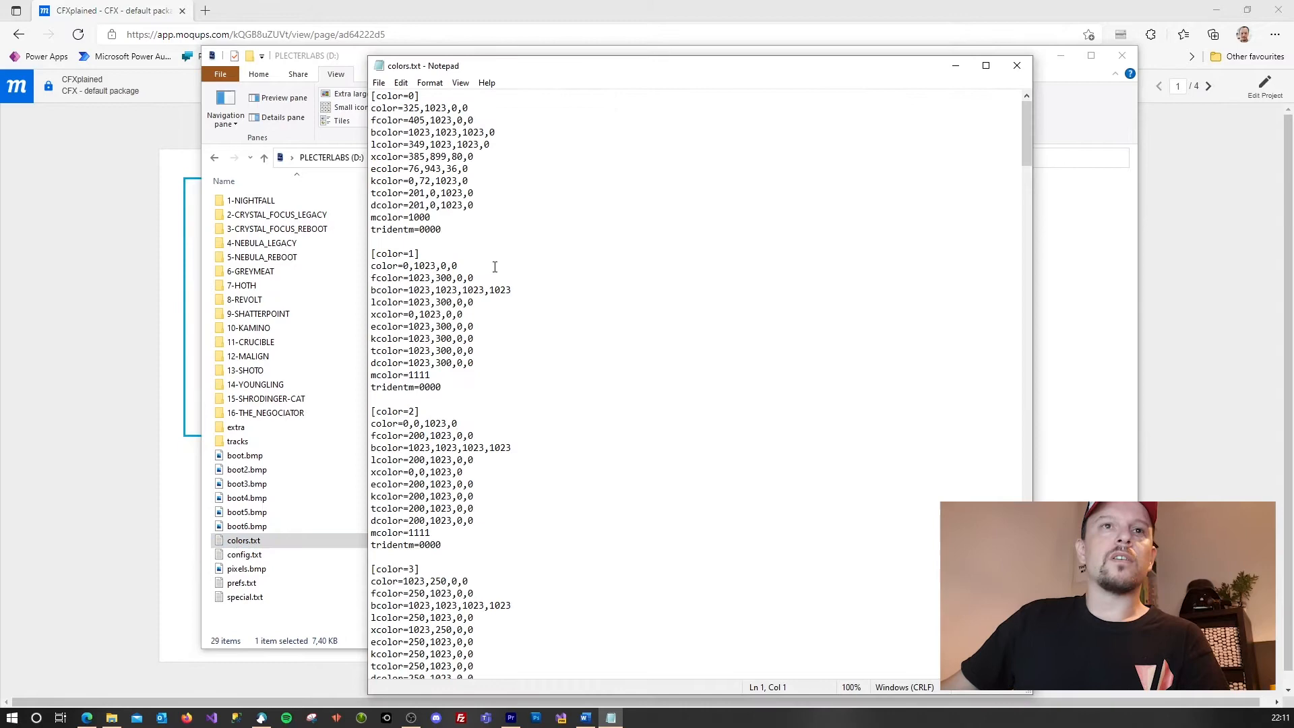
Highlight the [color=0] block, scroll through to [color=31], then close back to the diagram
drag(372, 96, 441, 229)
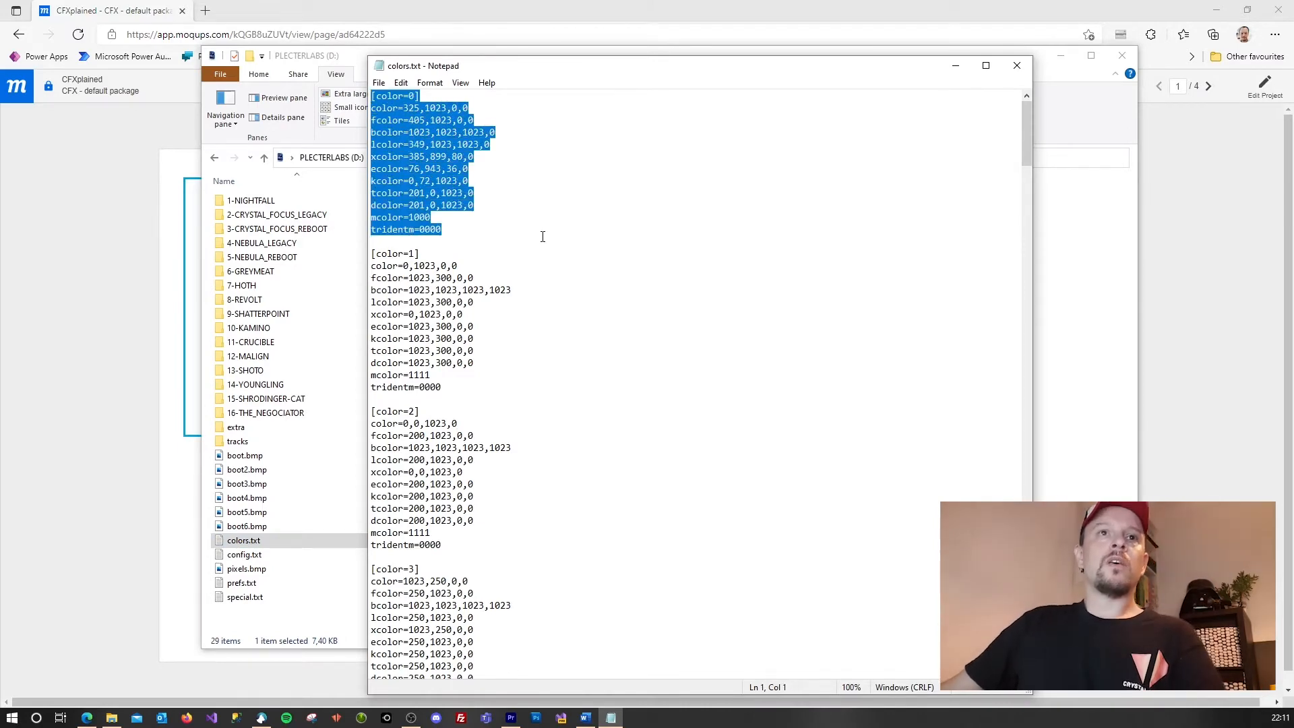
scroll(down, 3)
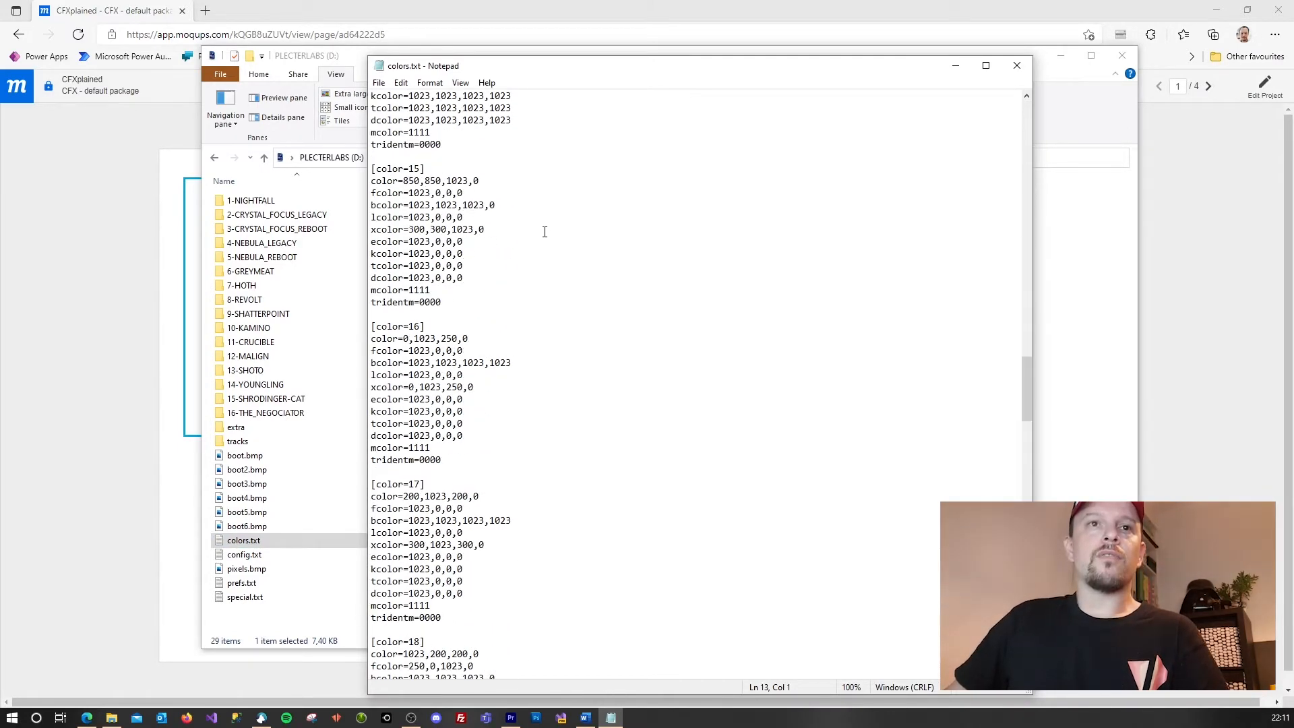
scroll(down, 3)
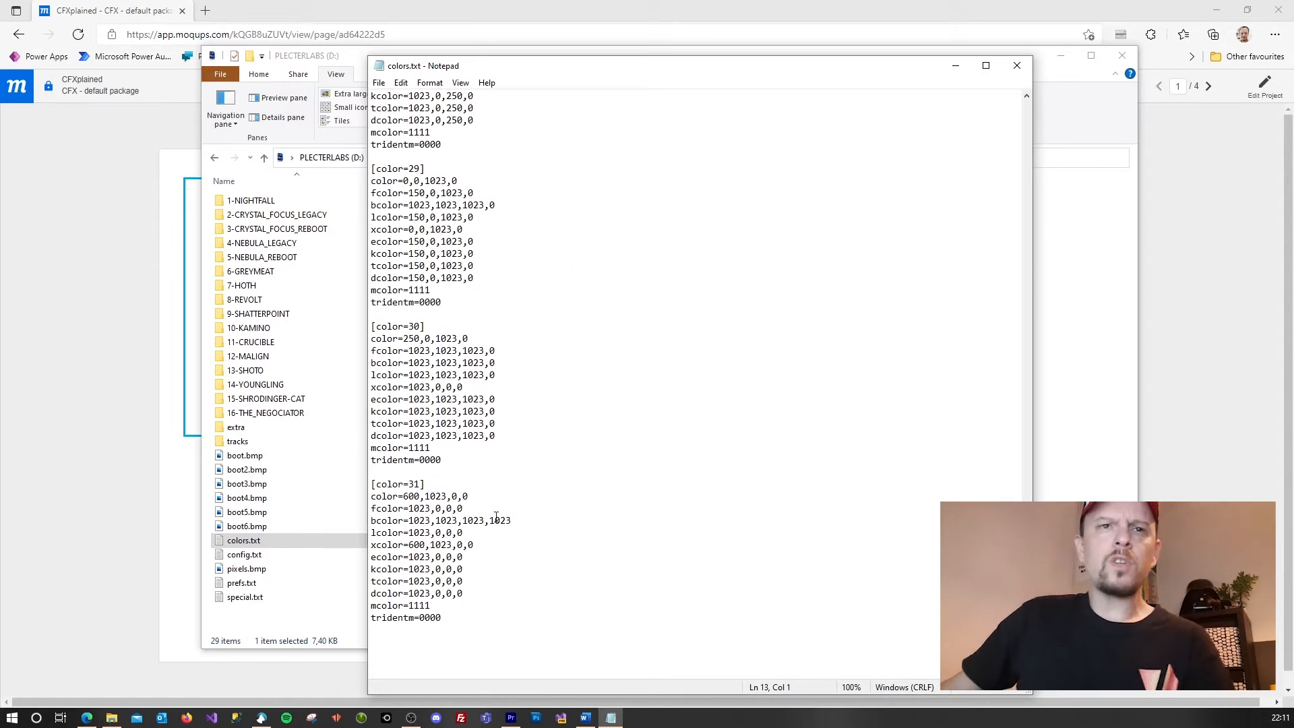
double_click(396, 484)
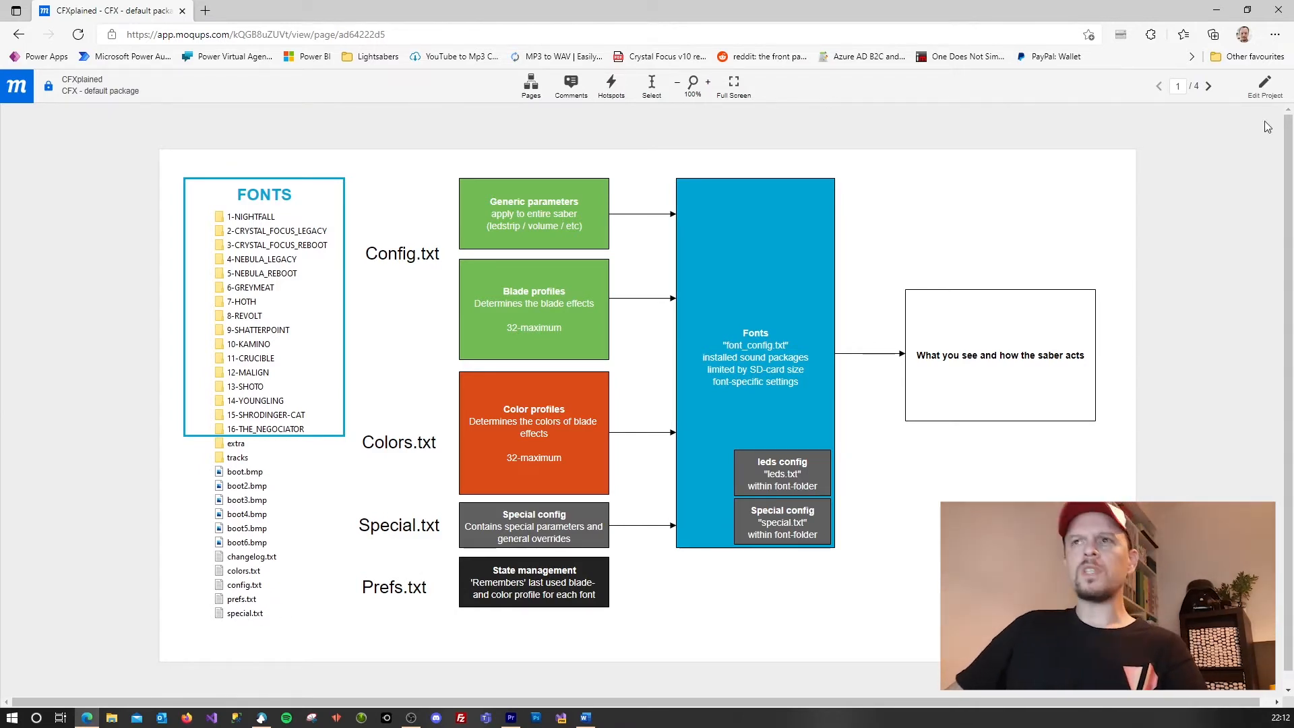
Advance to page 2, the IMPORTANT slide comparing color profiles, soundfonts and blade profiles
click(1207, 86)
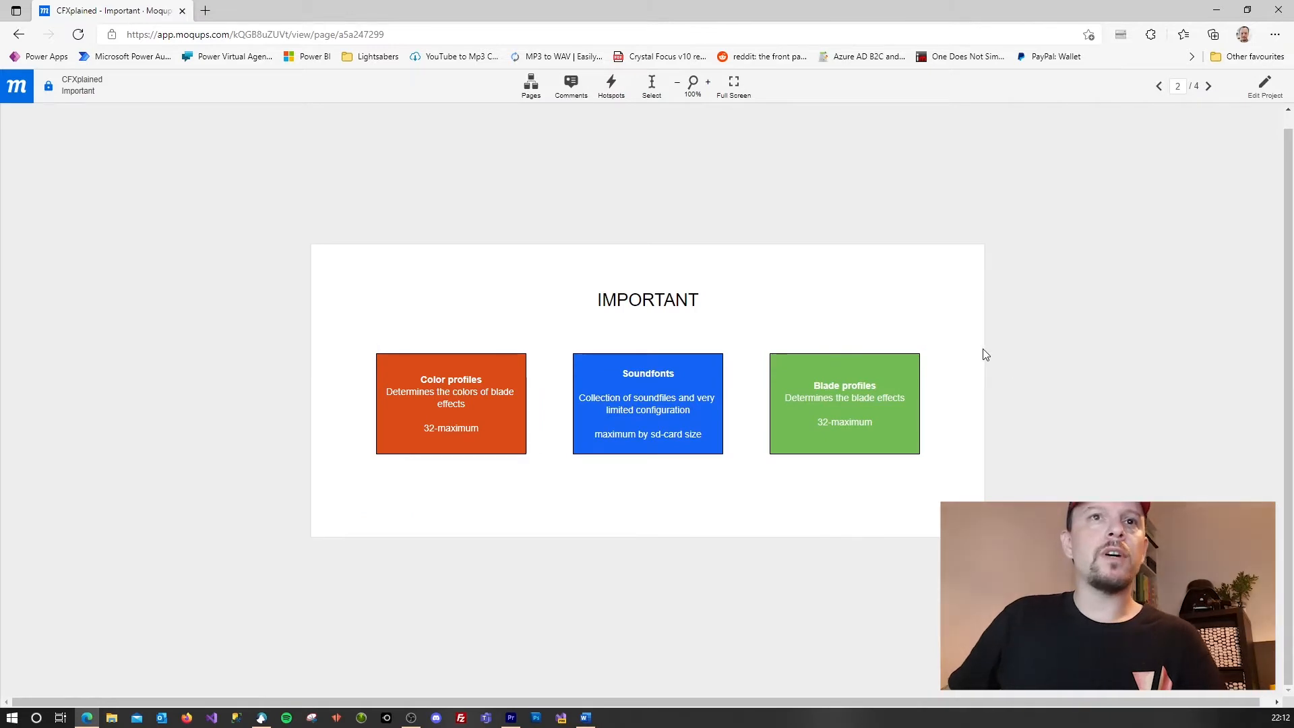
mouse_move(347, 402)
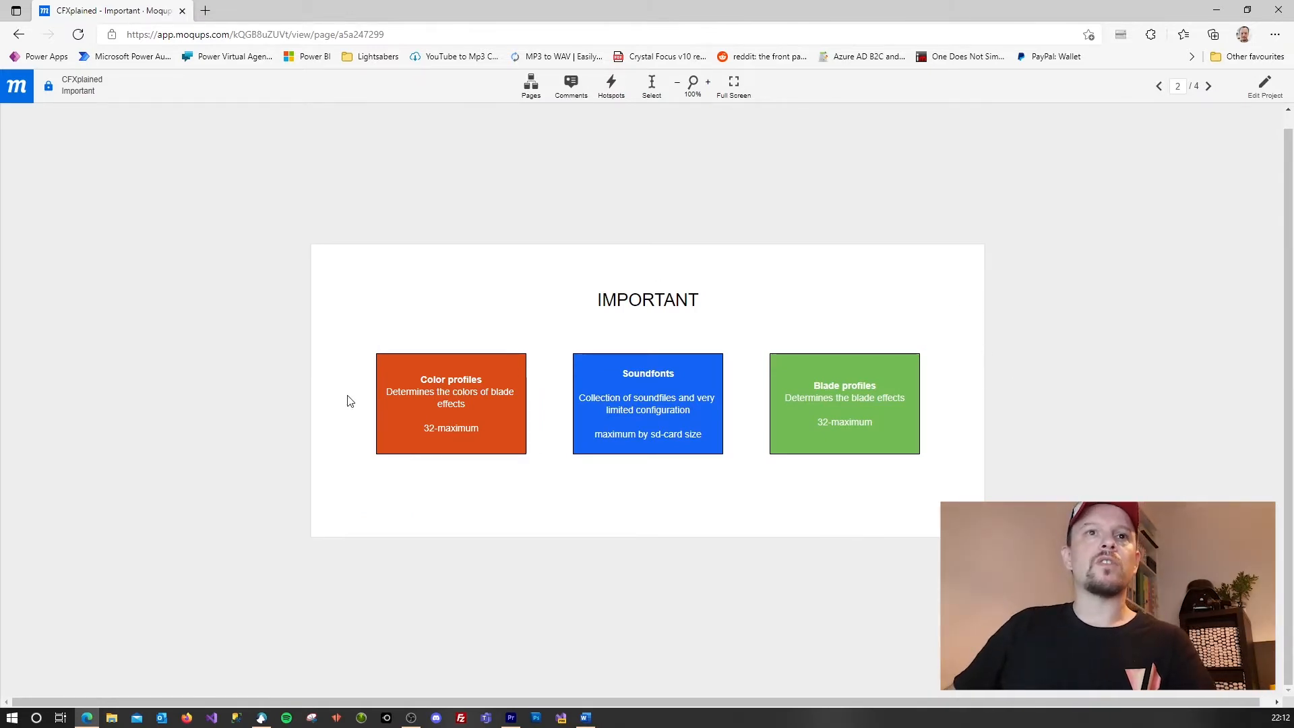
mouse_move(404, 401)
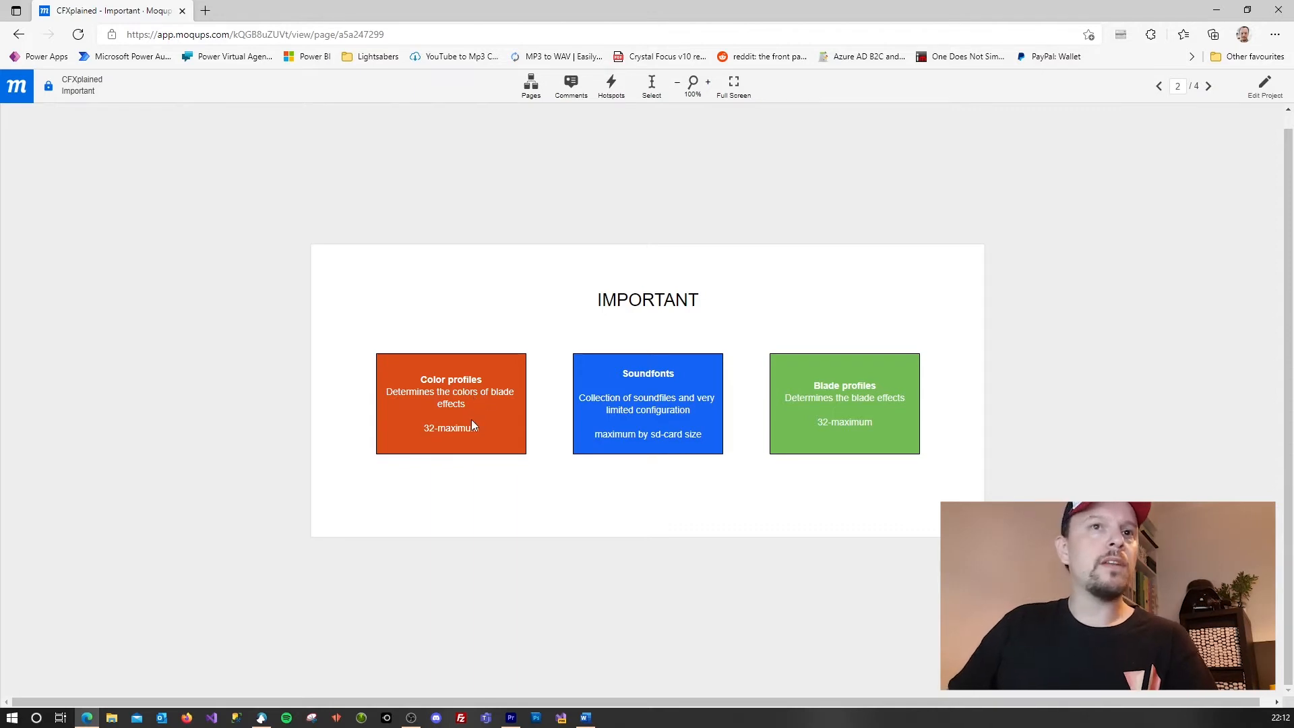
mouse_move(653, 387)
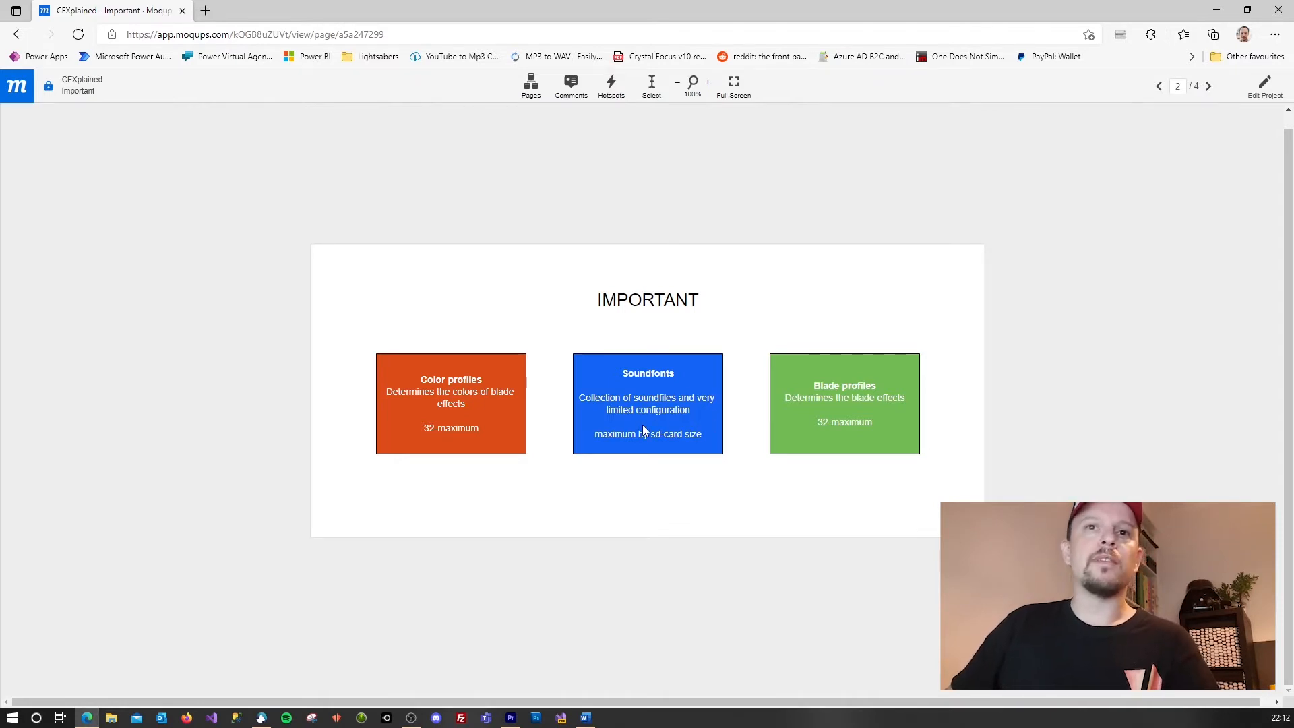
mouse_move(739, 358)
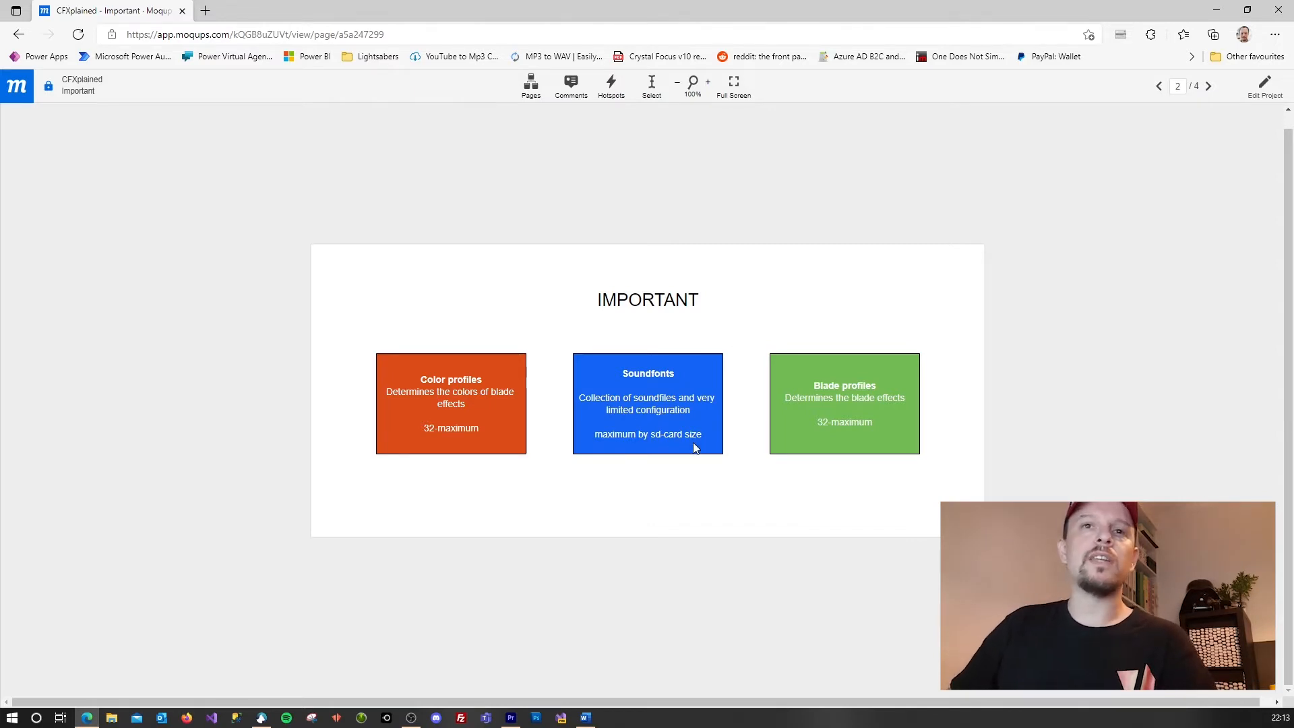
mouse_move(661, 414)
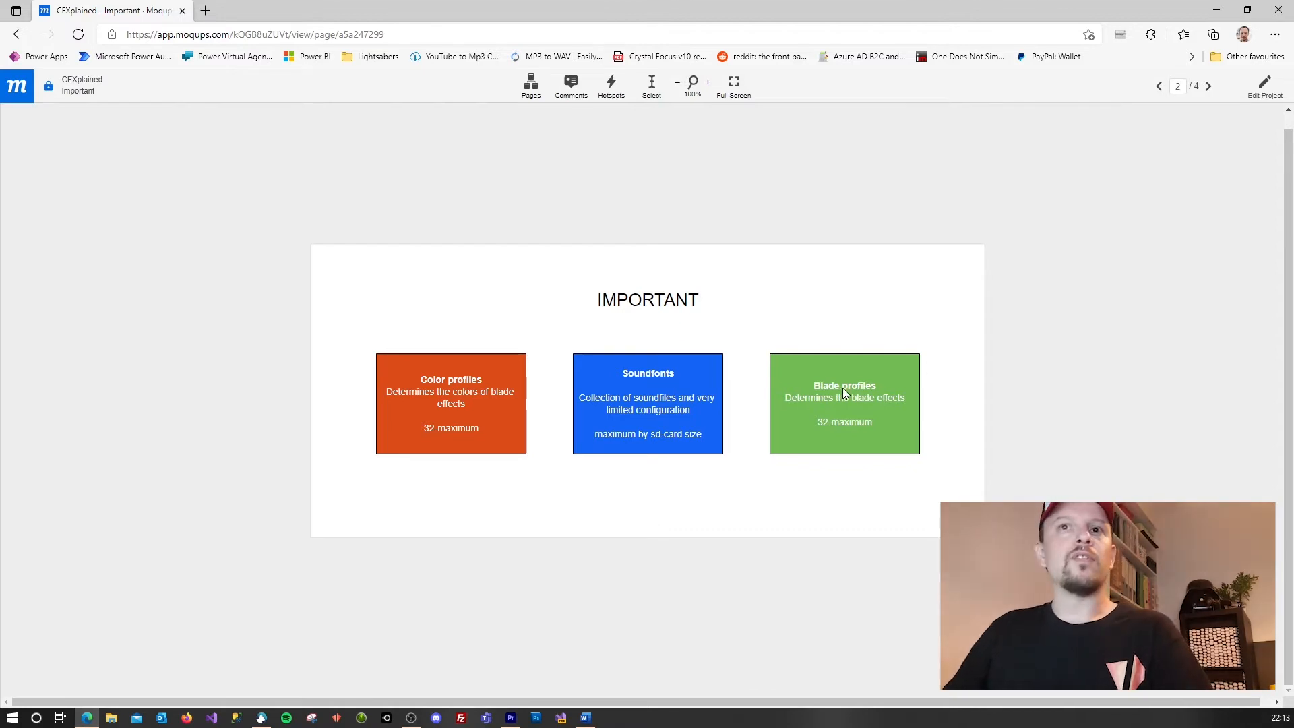
mouse_move(834, 405)
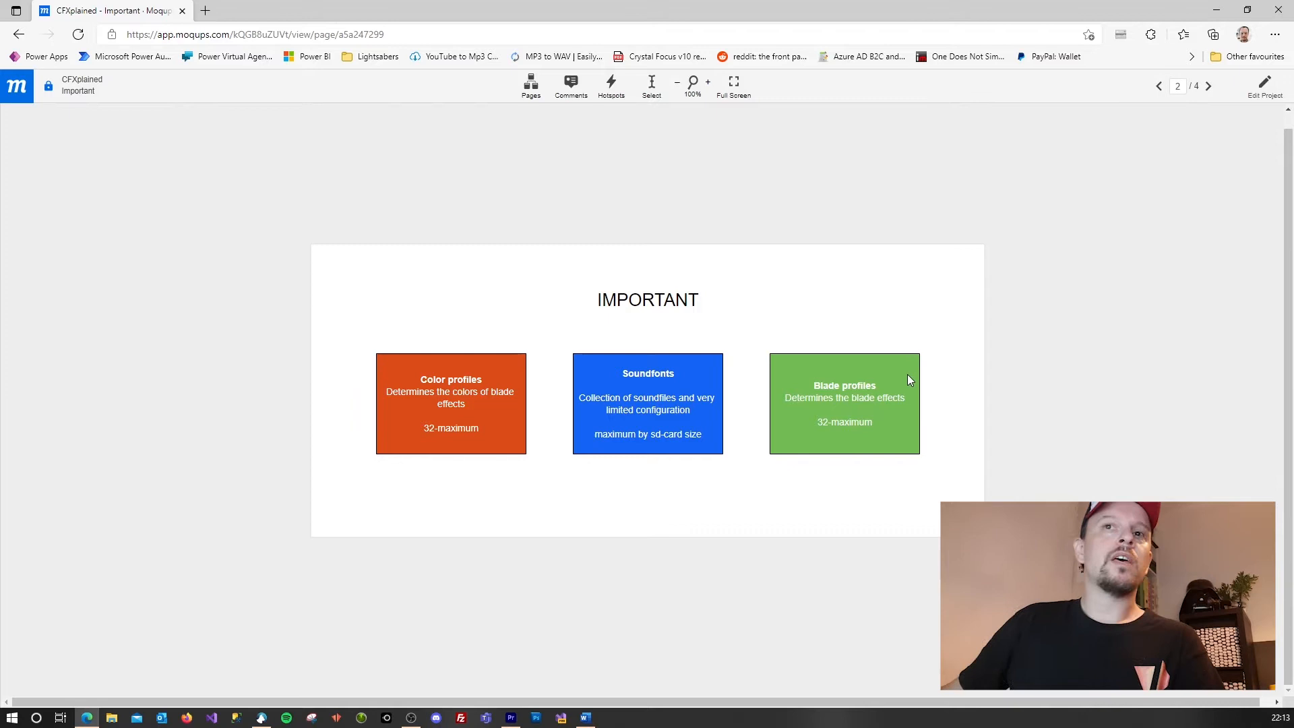
mouse_move(801, 427)
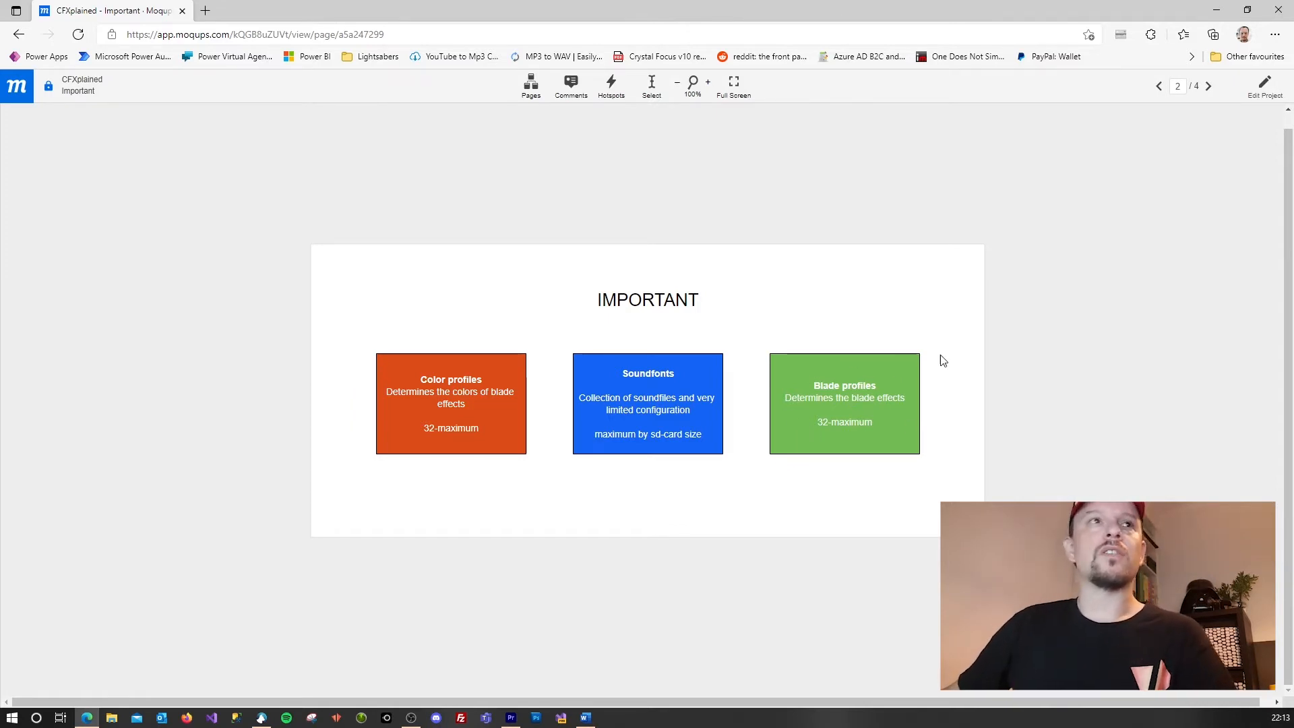
Advance to page 3, the HELP slide "I changed one soundfont but now they're all red!!!"
click(1208, 86)
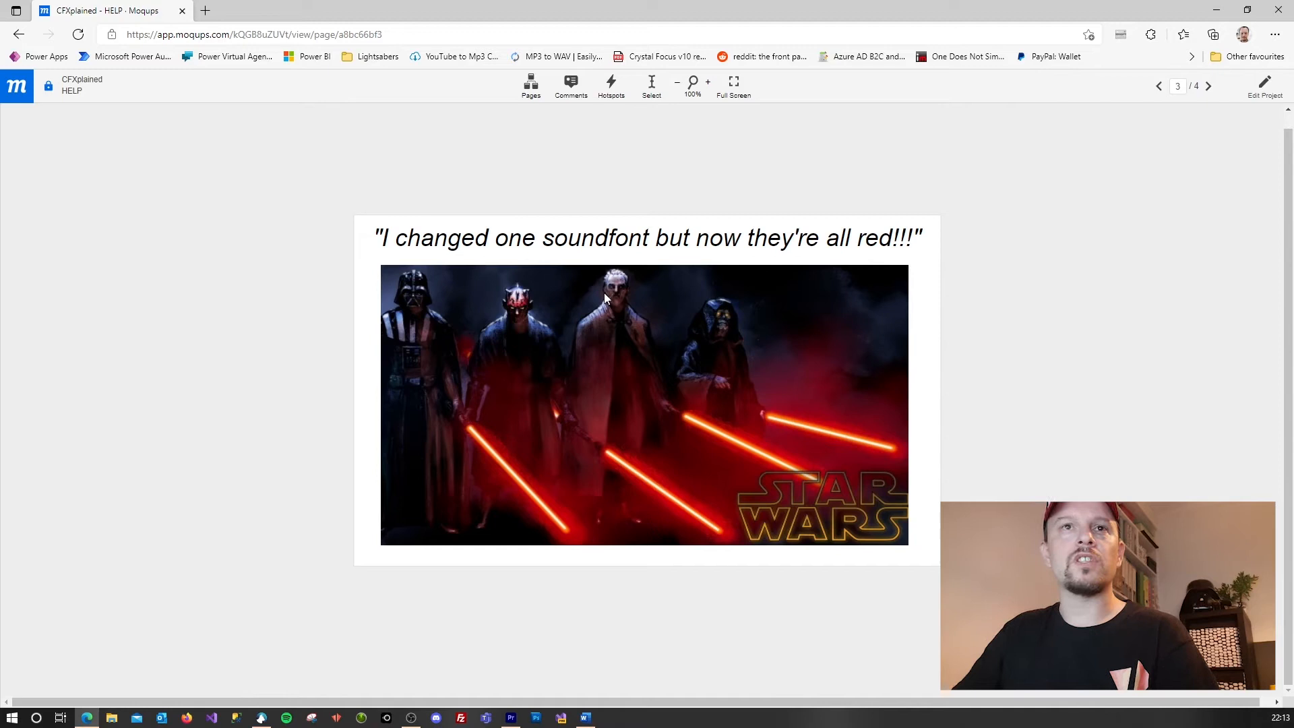
mouse_move(751, 350)
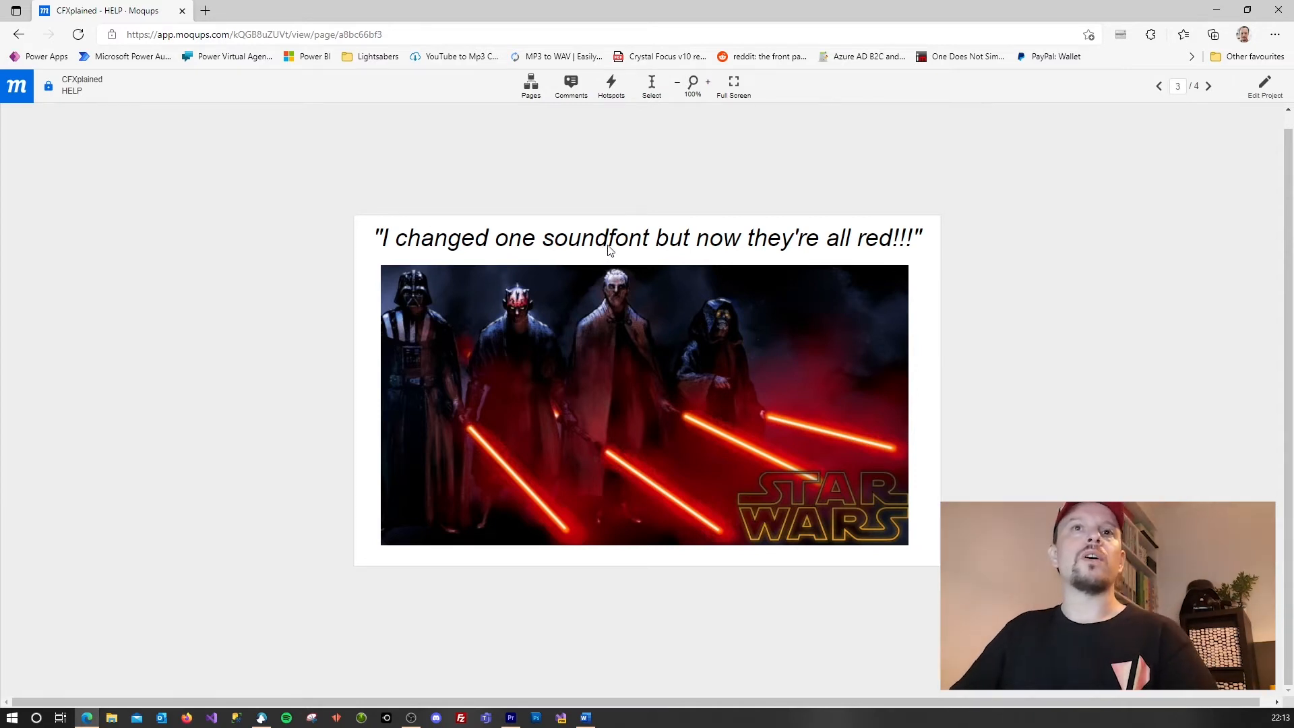
mouse_move(620, 250)
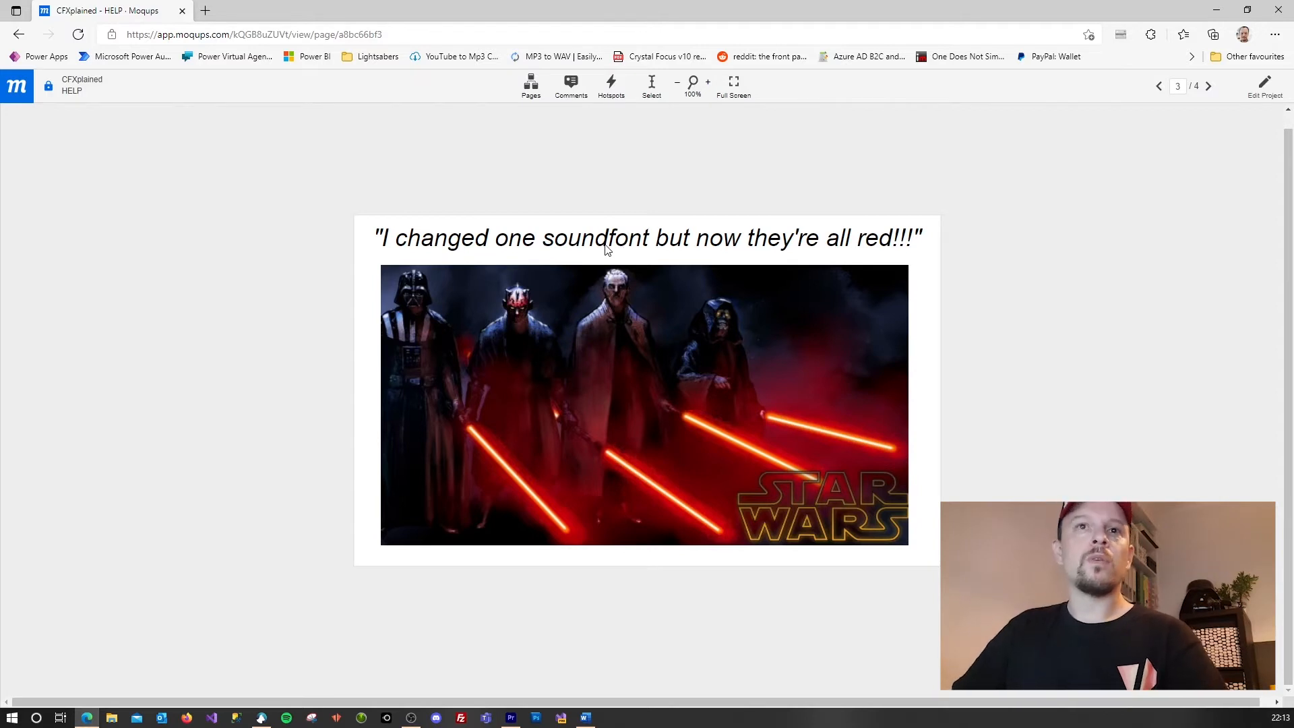
mouse_move(667, 276)
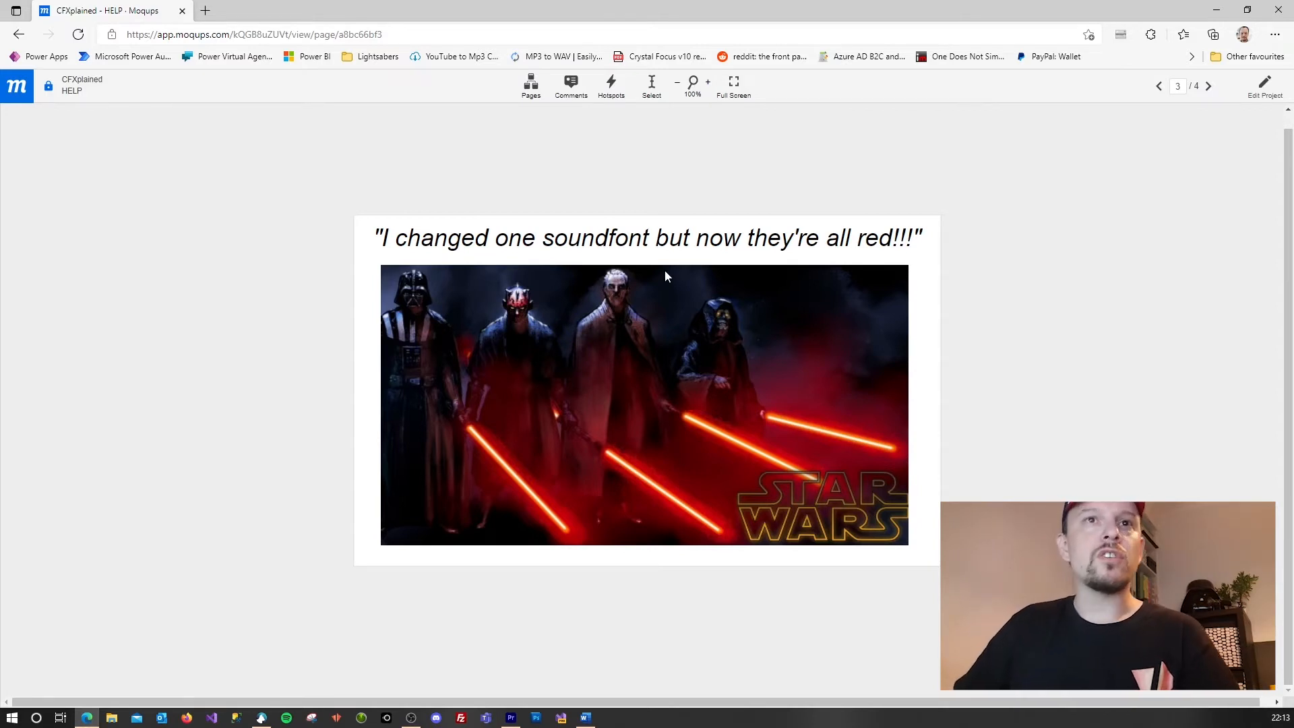
mouse_move(730, 285)
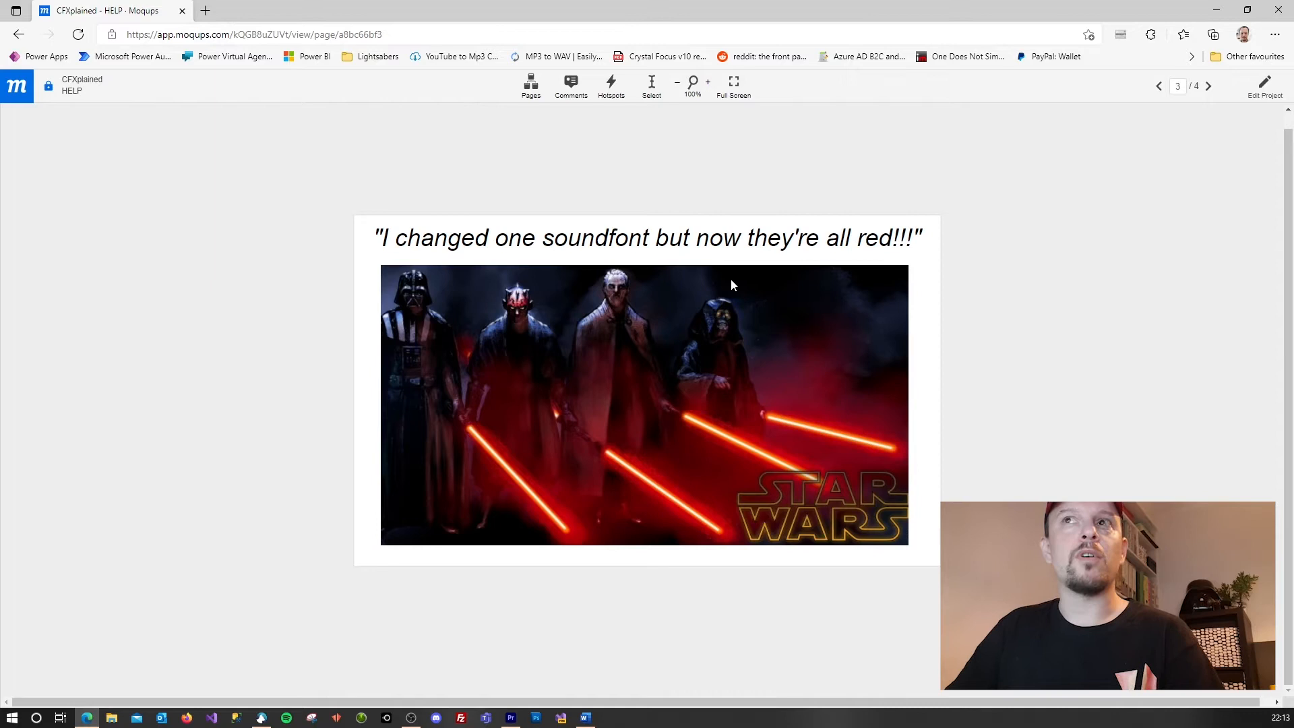
mouse_move(835, 267)
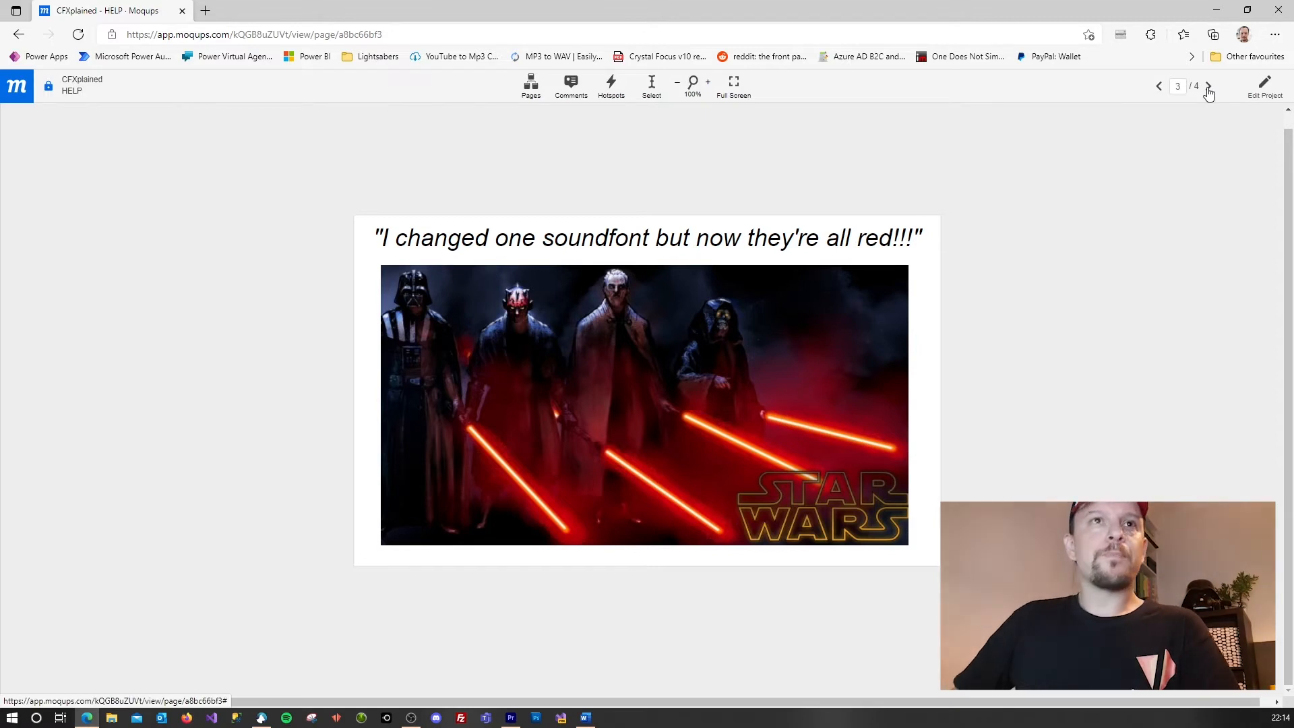
Advance to page 4, the root structure diagram linking soundfonts to color and blade profiles
click(1208, 86)
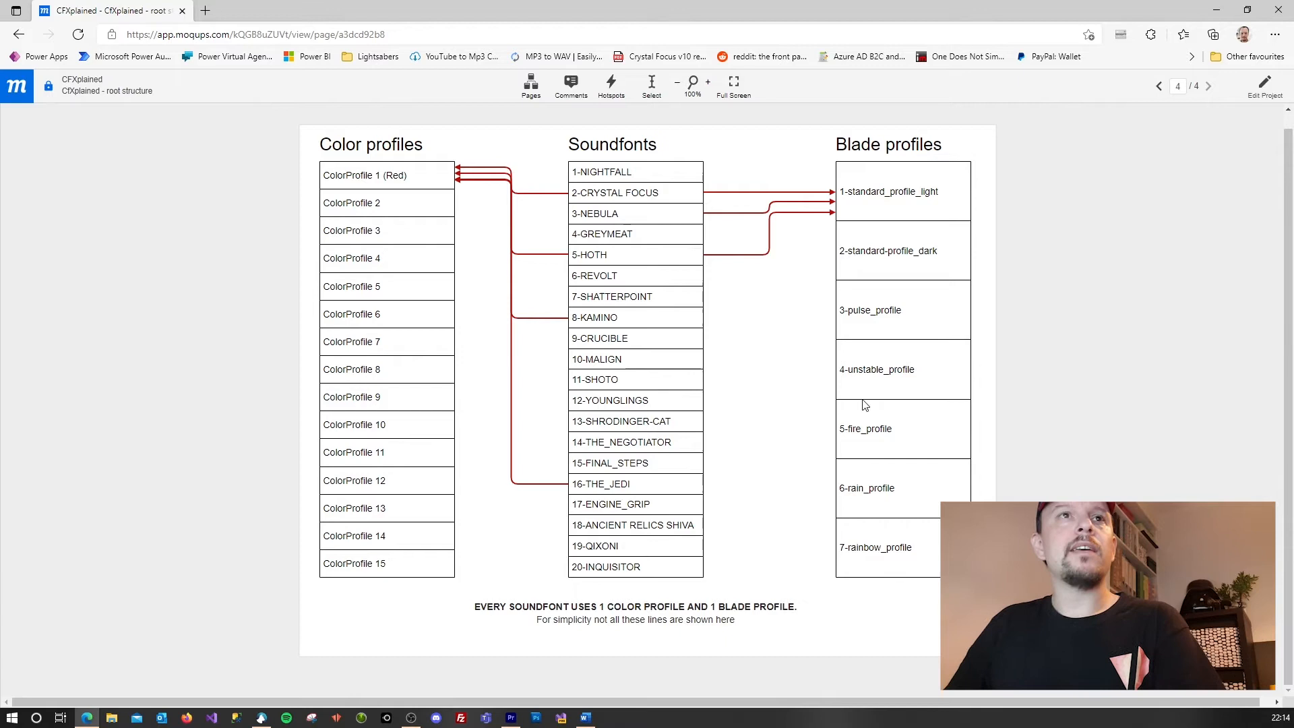
mouse_move(598, 174)
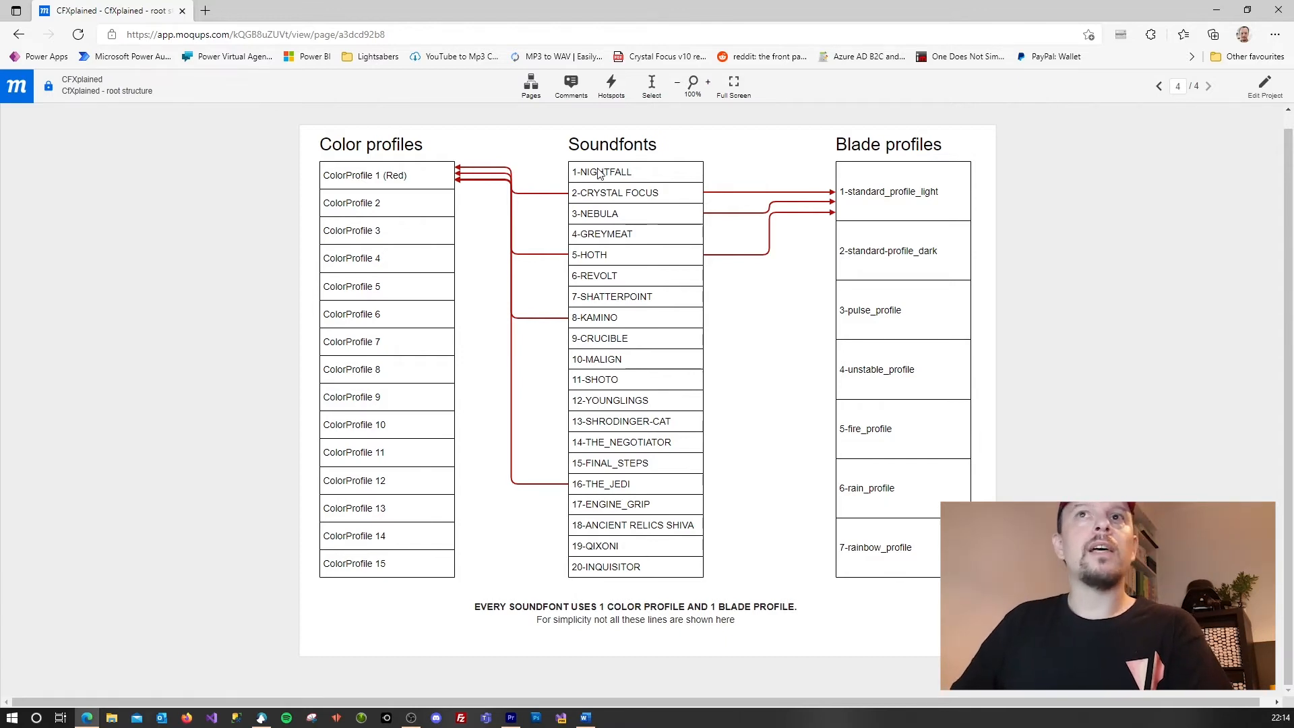
mouse_move(369, 193)
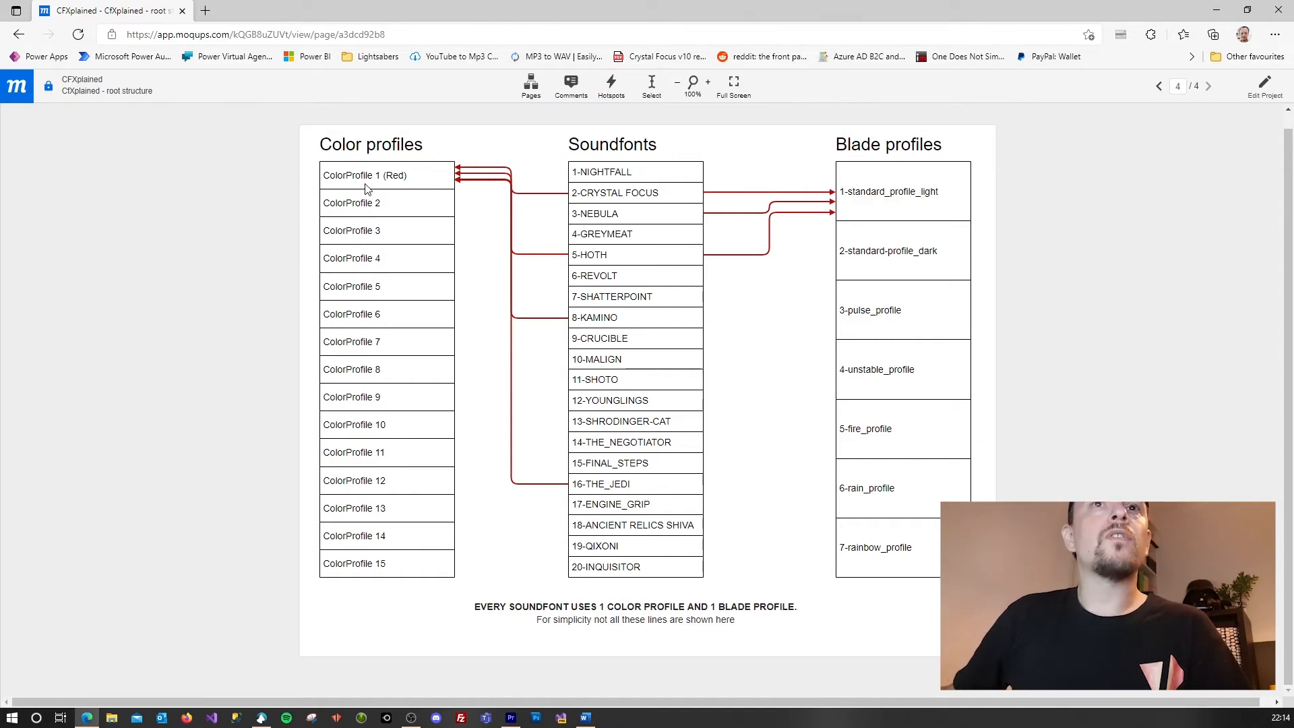
mouse_move(561, 199)
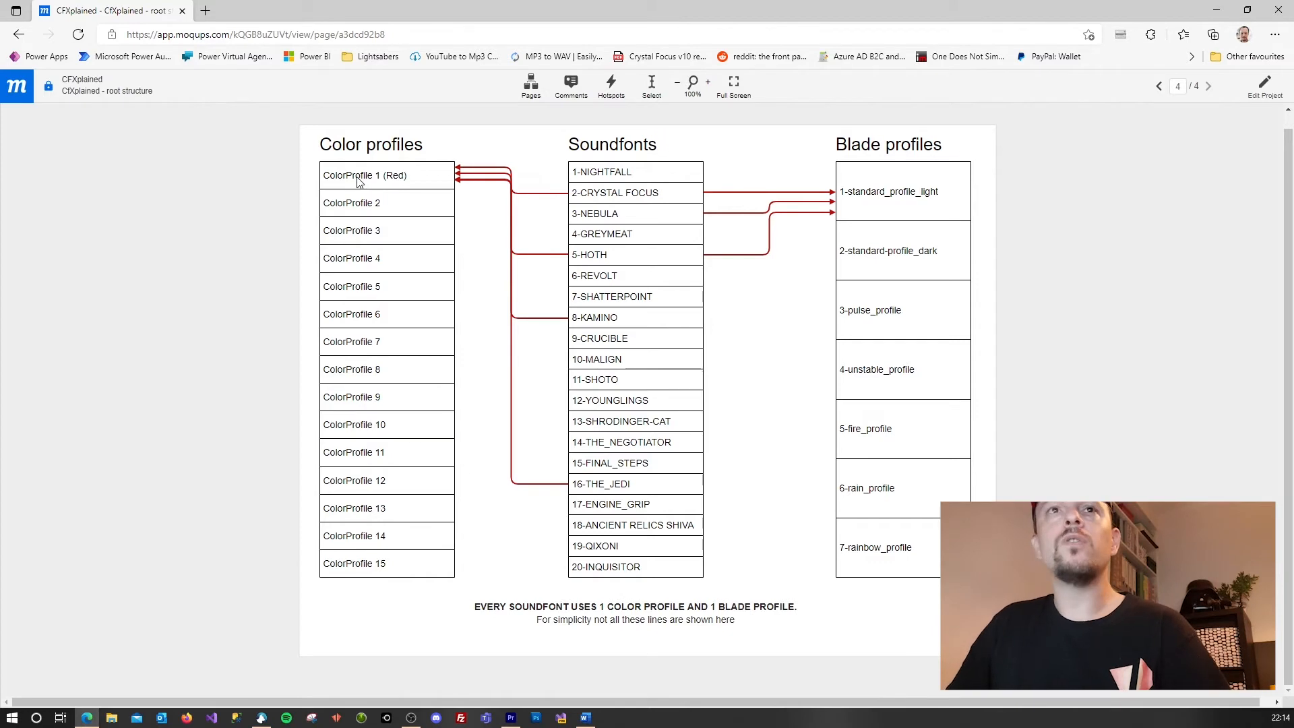
mouse_move(543, 169)
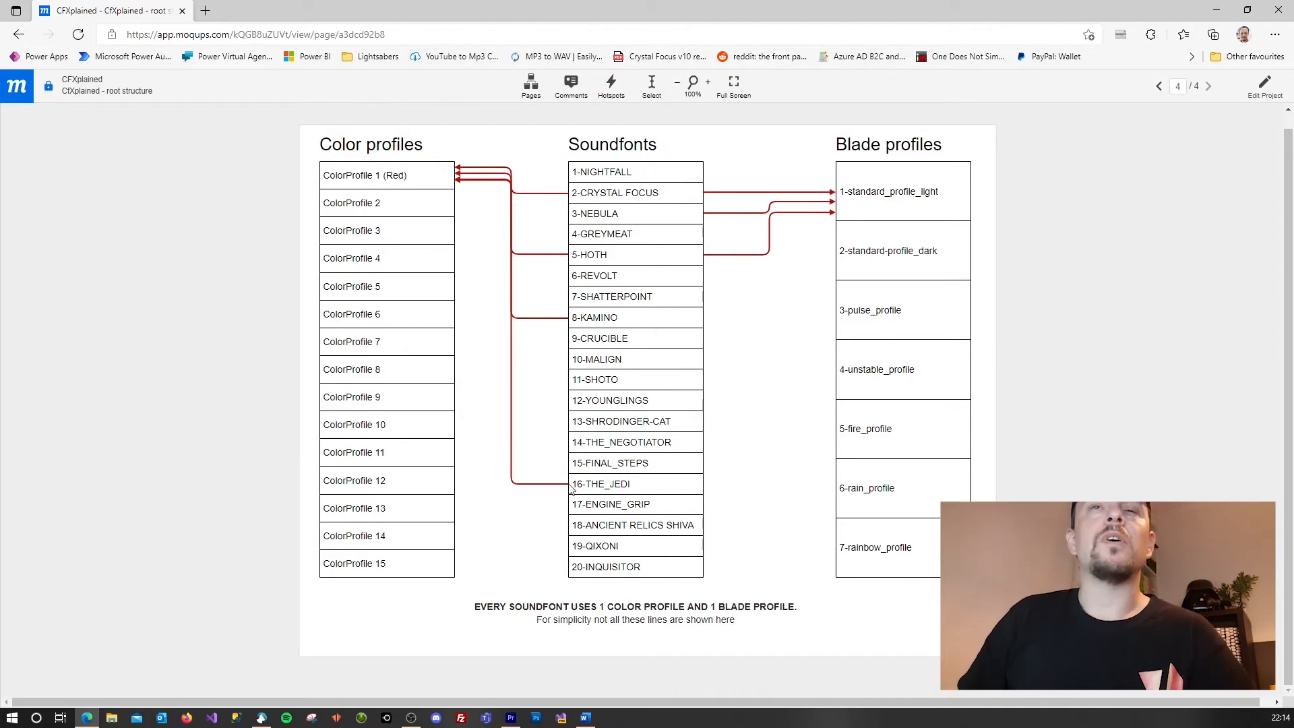
mouse_move(586, 451)
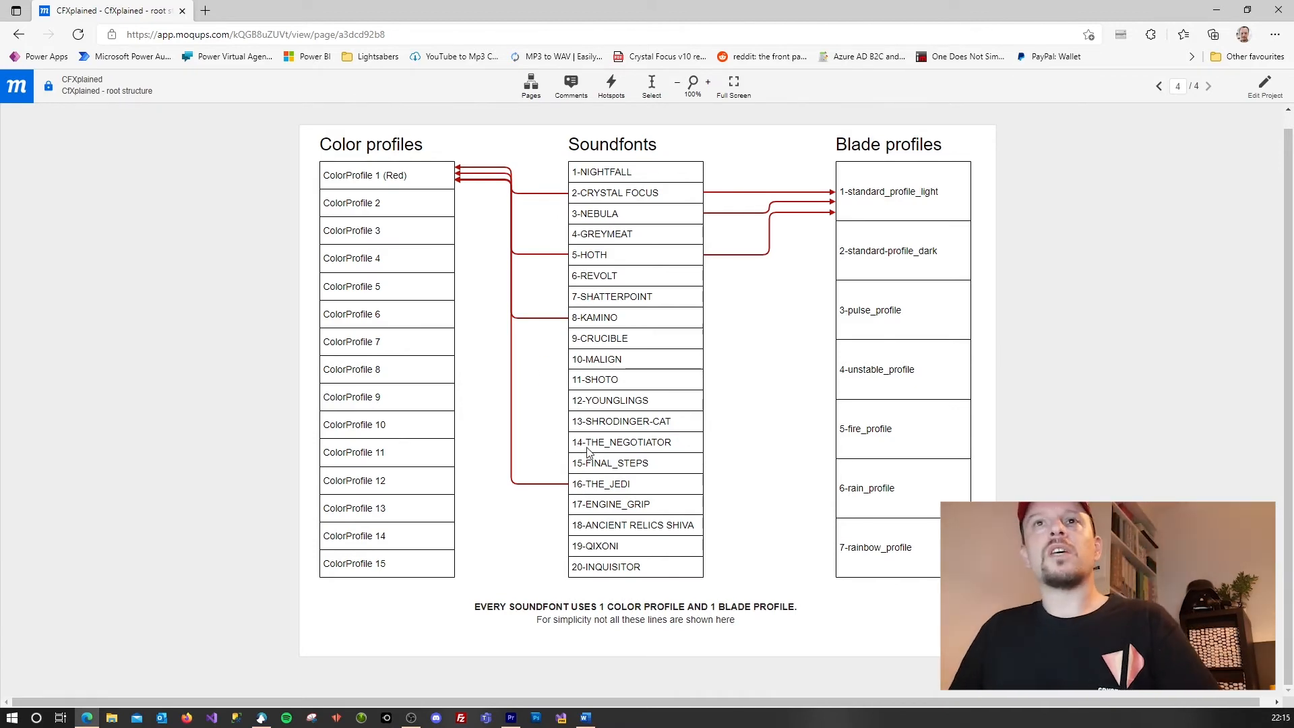